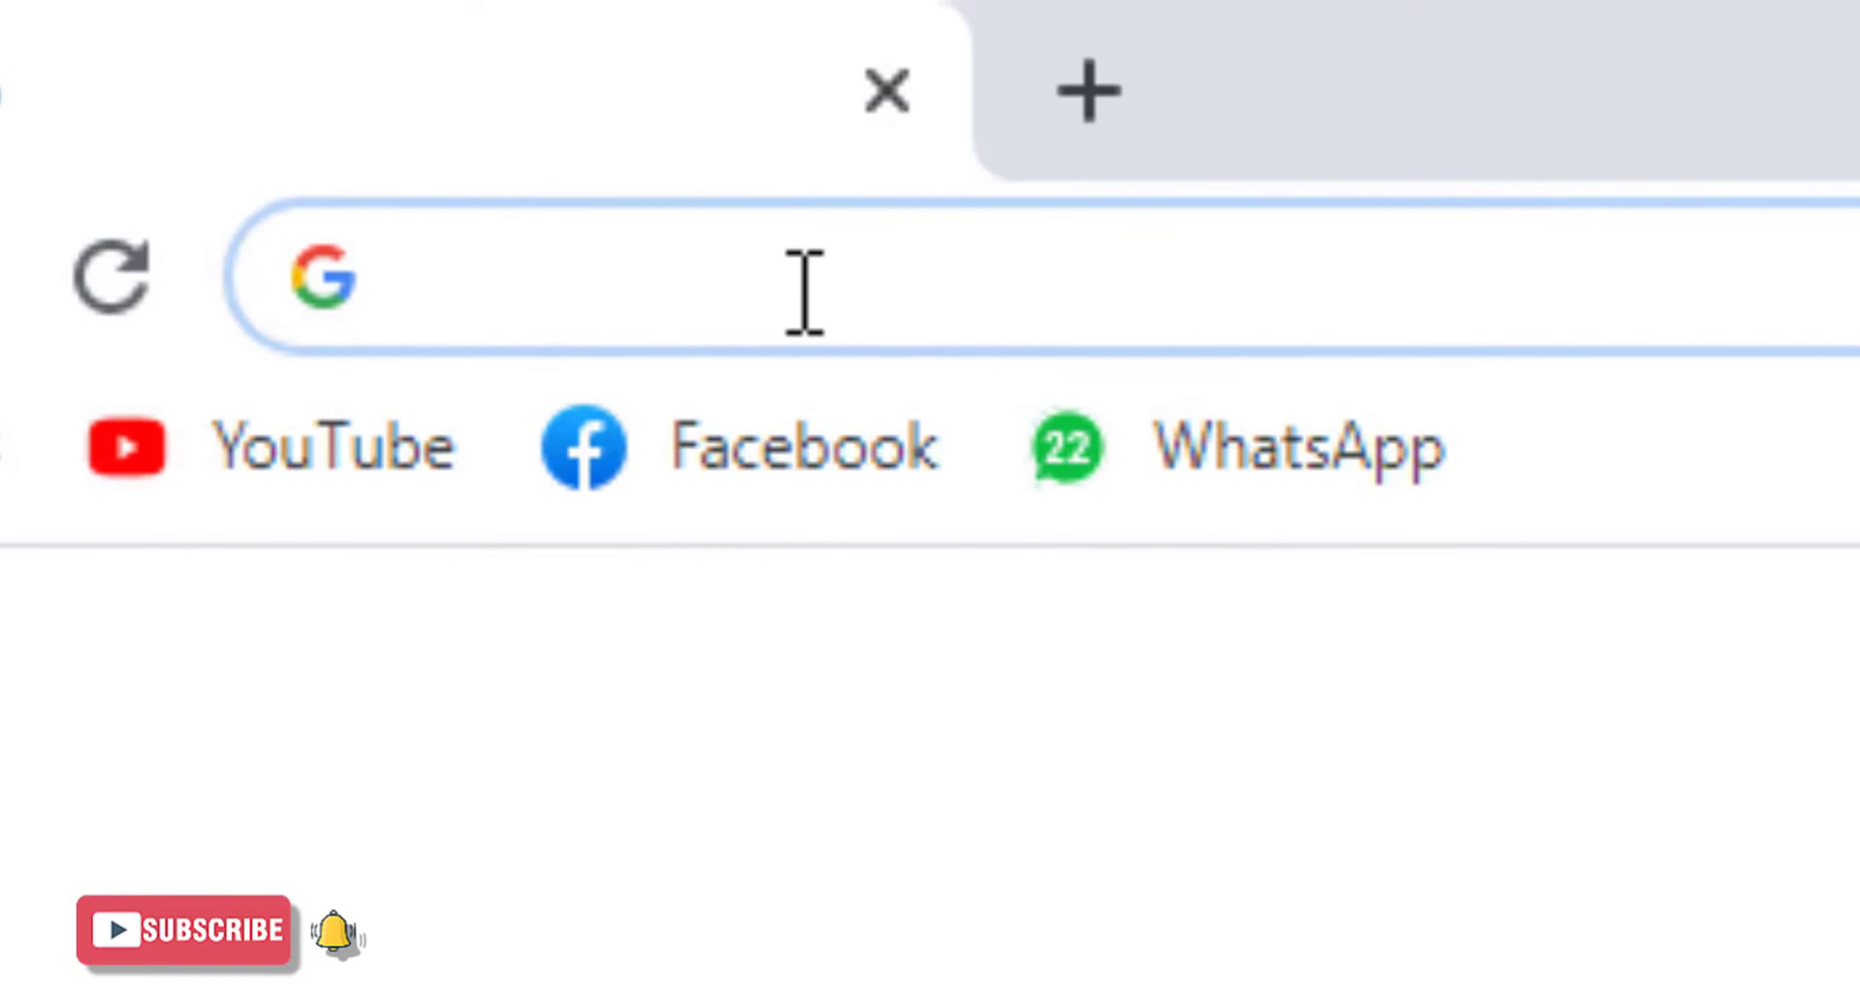
Browse to portaldasfinancas.gov.pt to reach the New User registration form
type("portaldasfinancas.gov.pt")
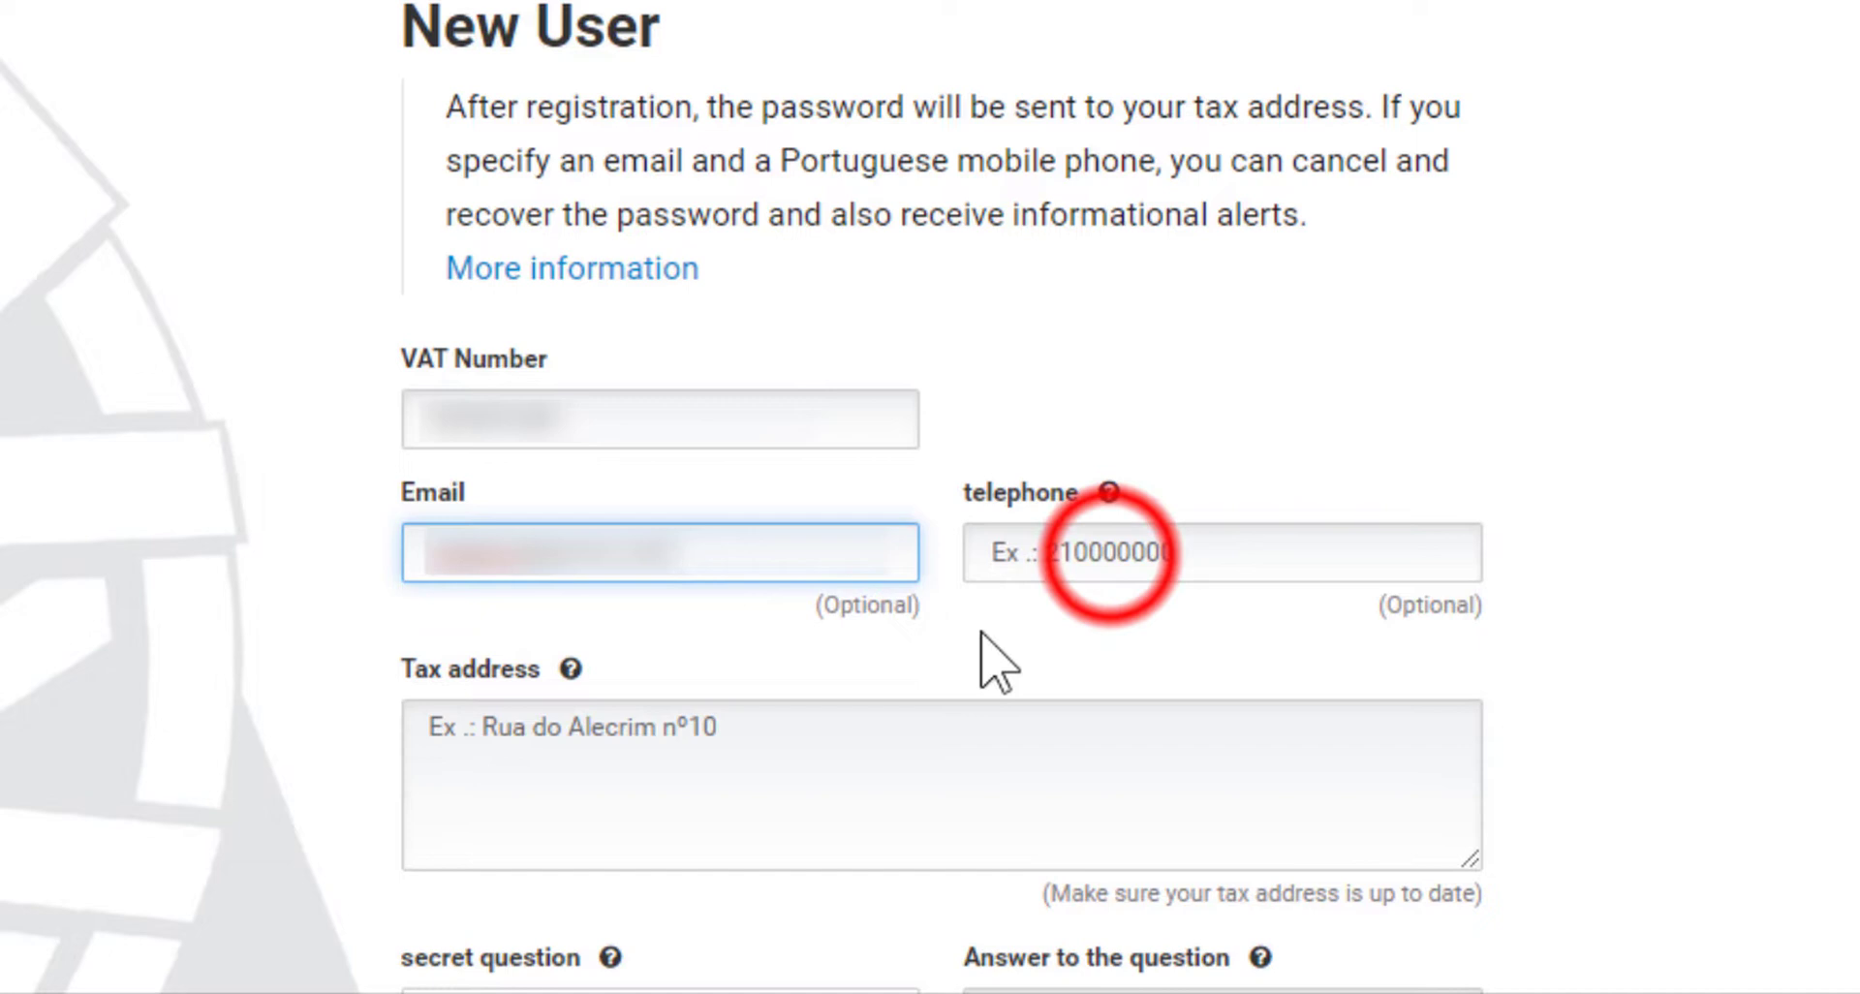
Enter the telephone number and the tax address on the New User form
left_click(1221, 553)
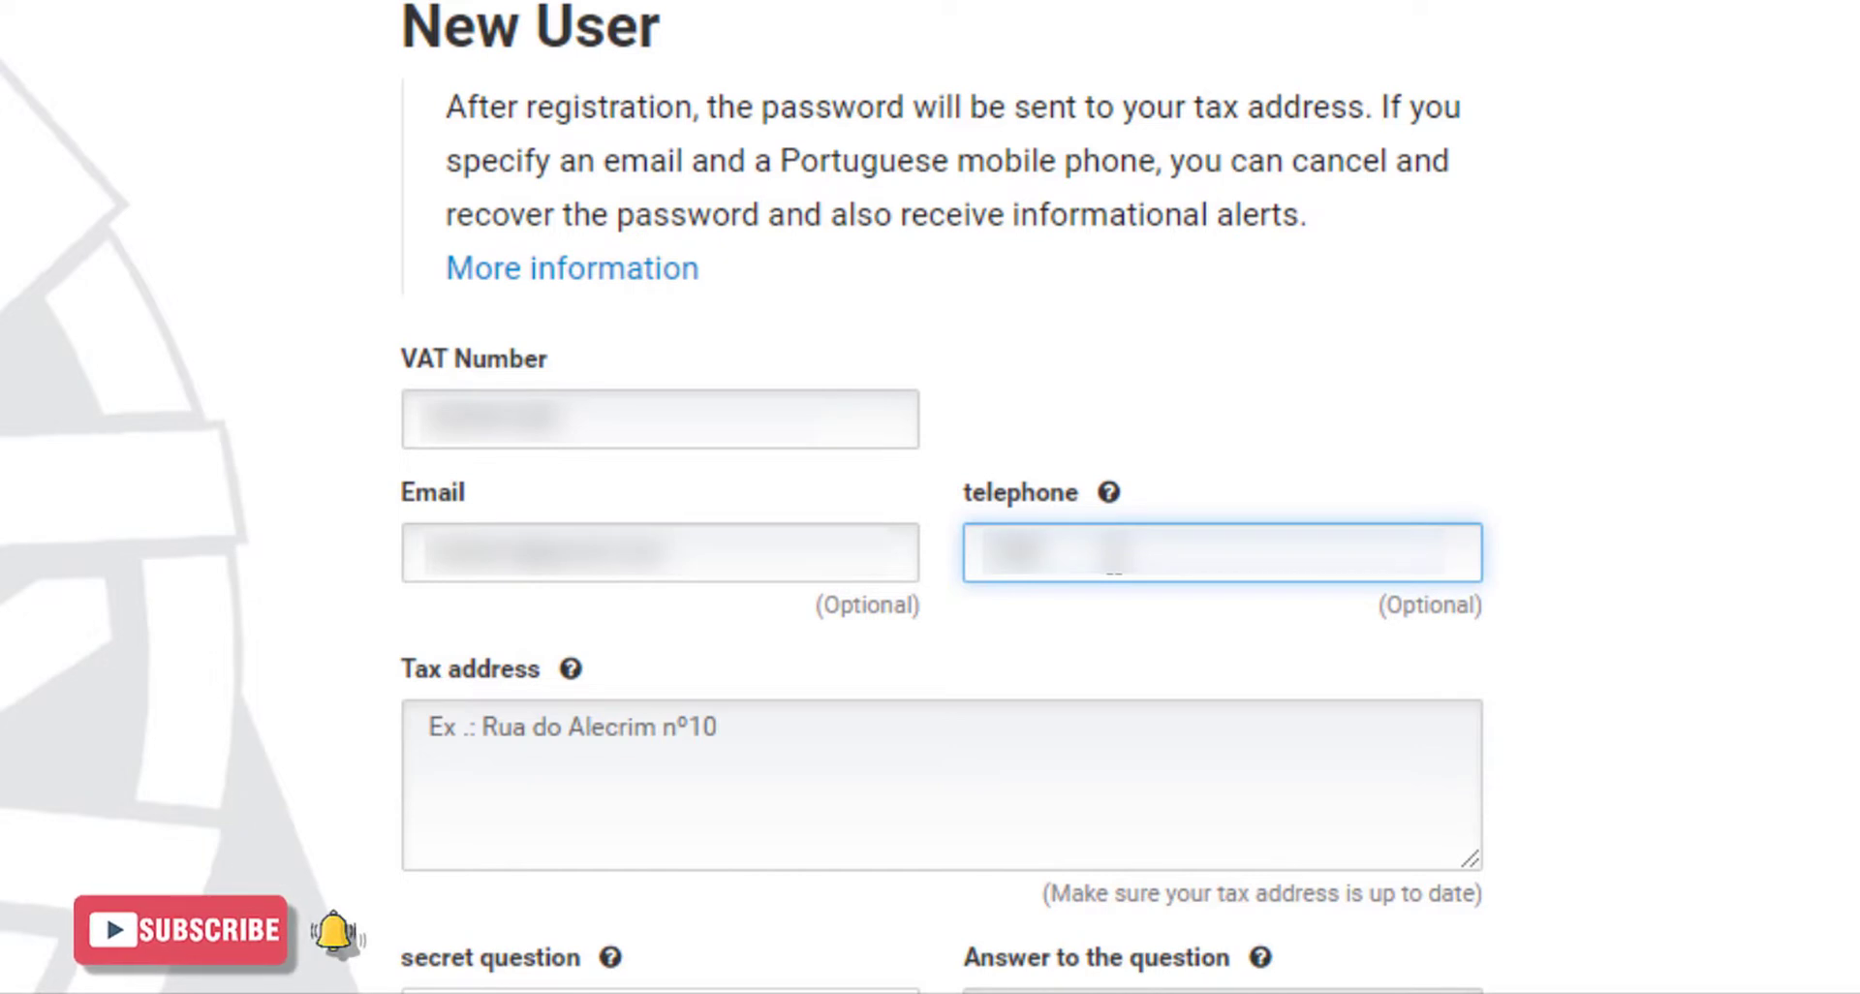
left_click(514, 747)
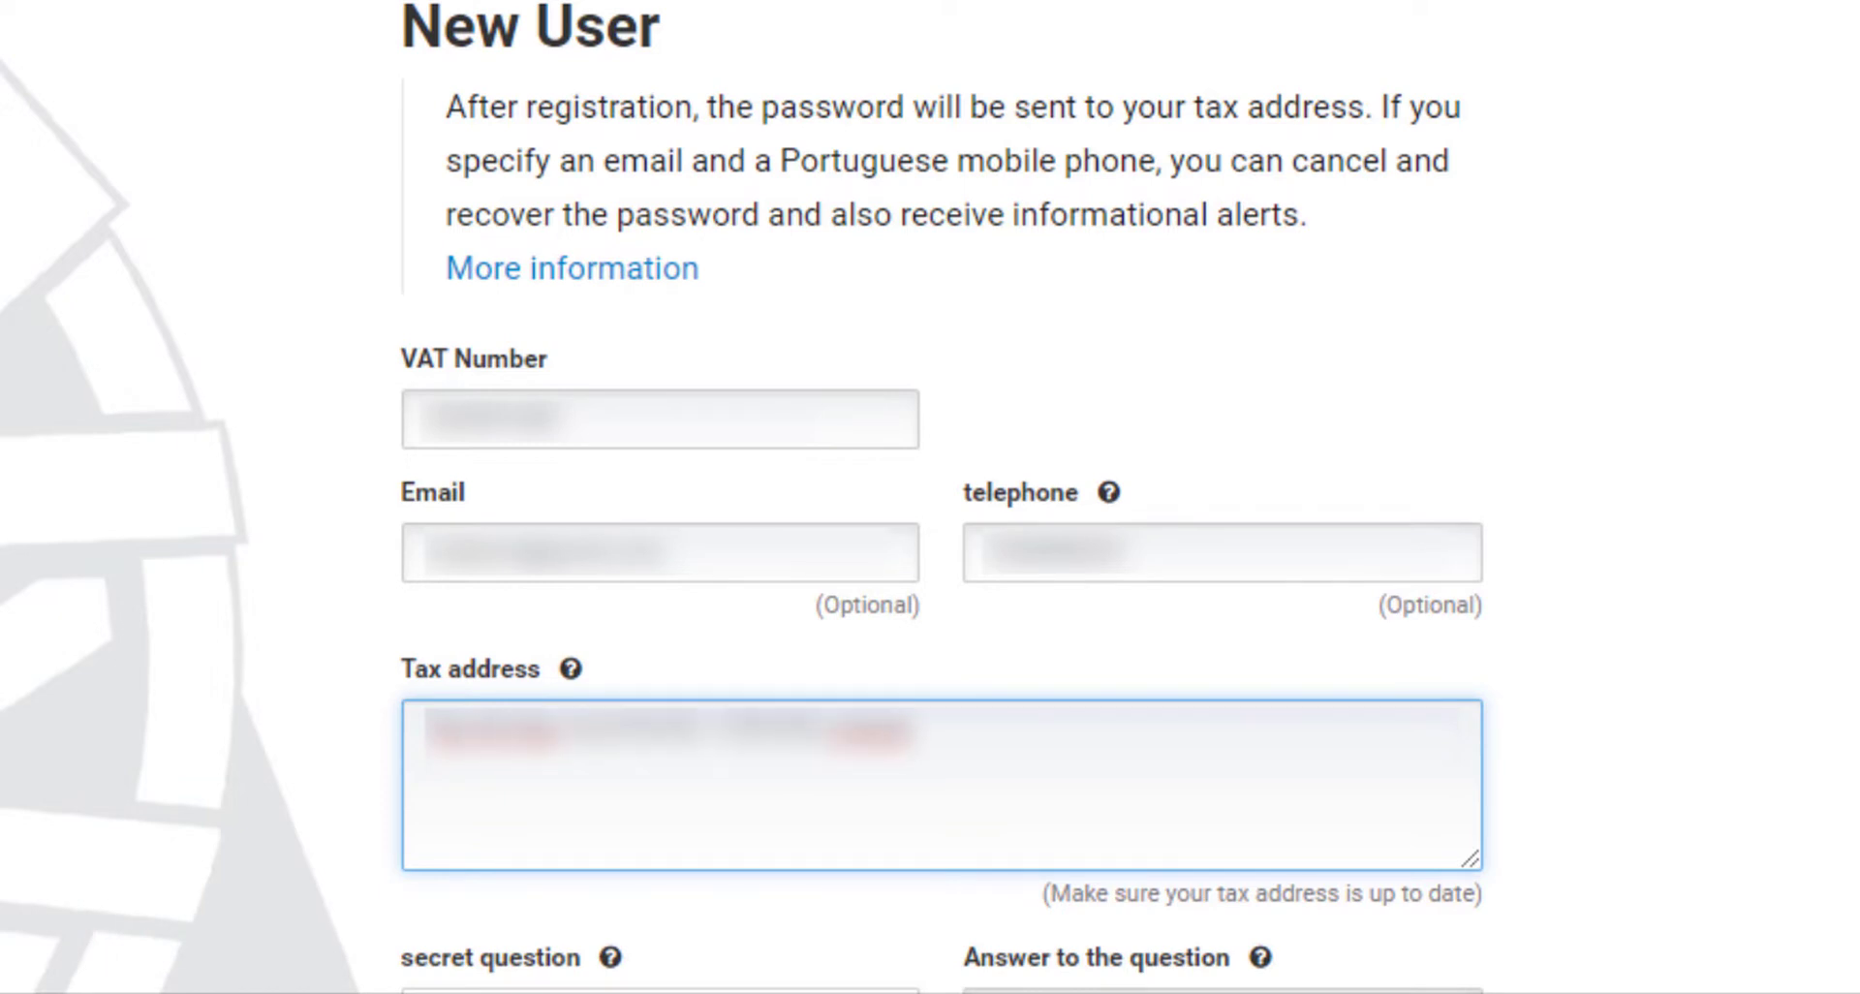
Choose 'What is my favorite book' as the secret question and enter its answer
scroll("down", 3)
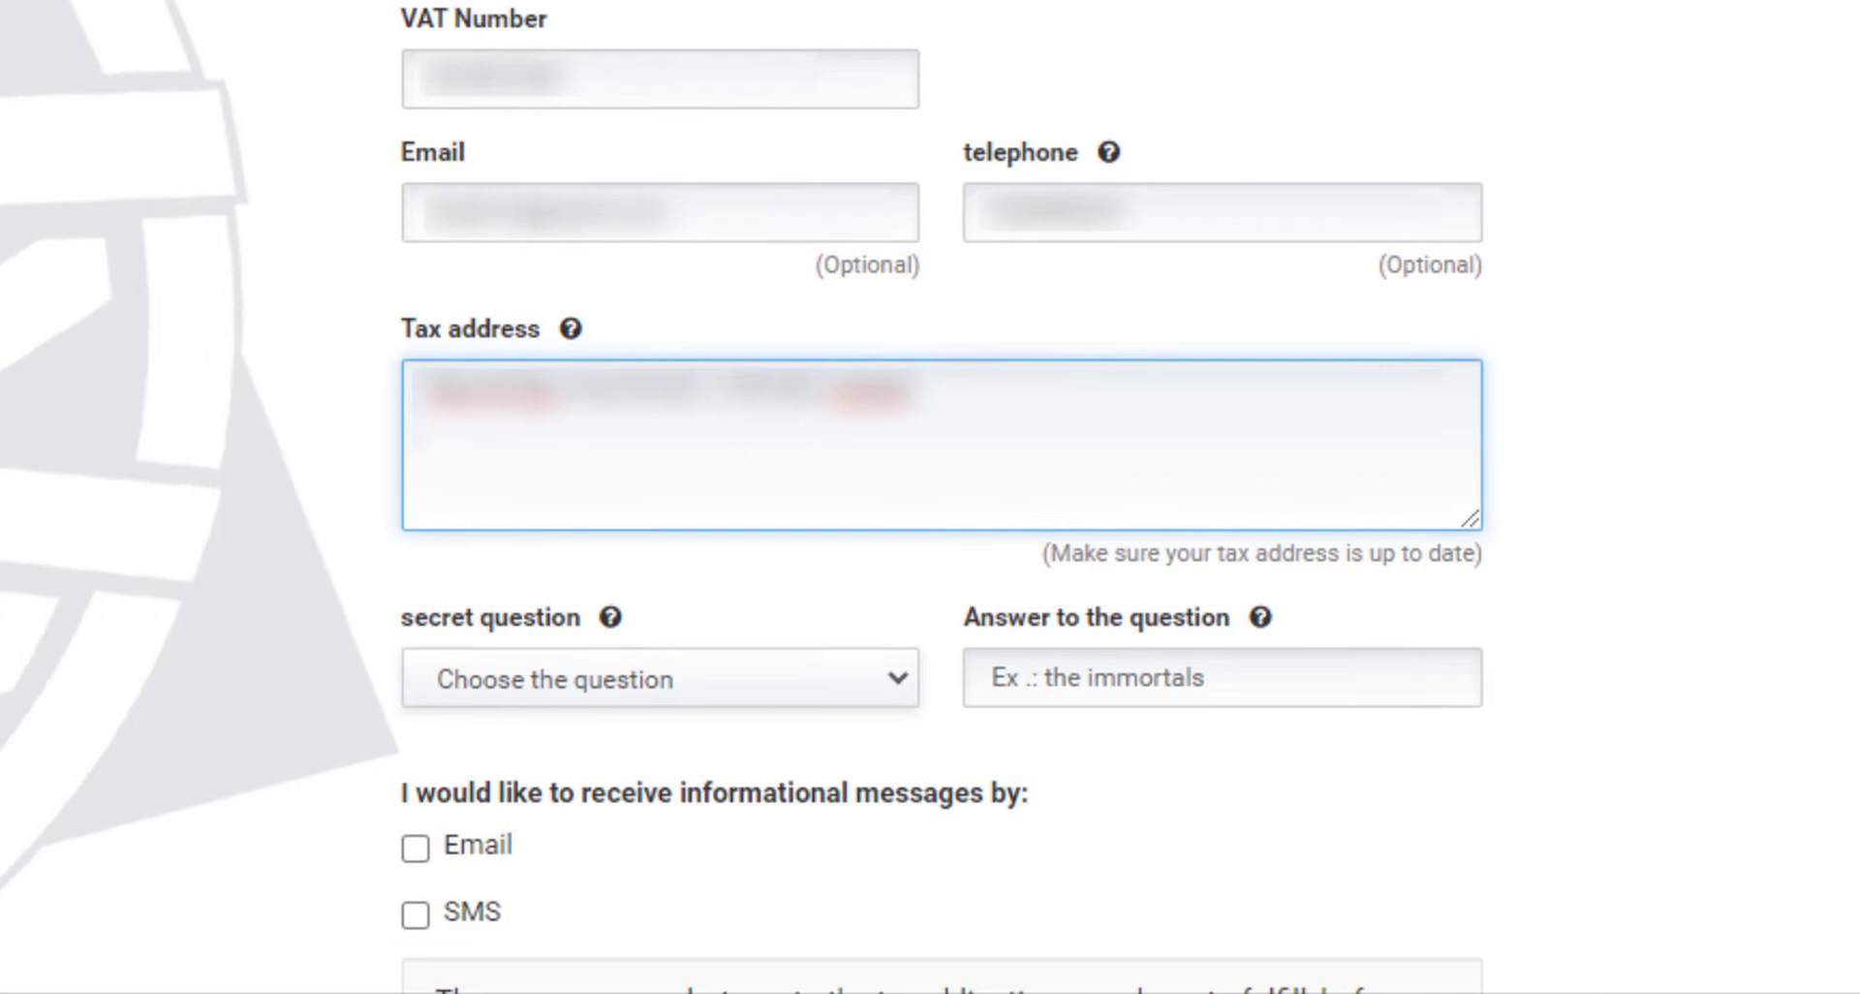
scroll("down", 3)
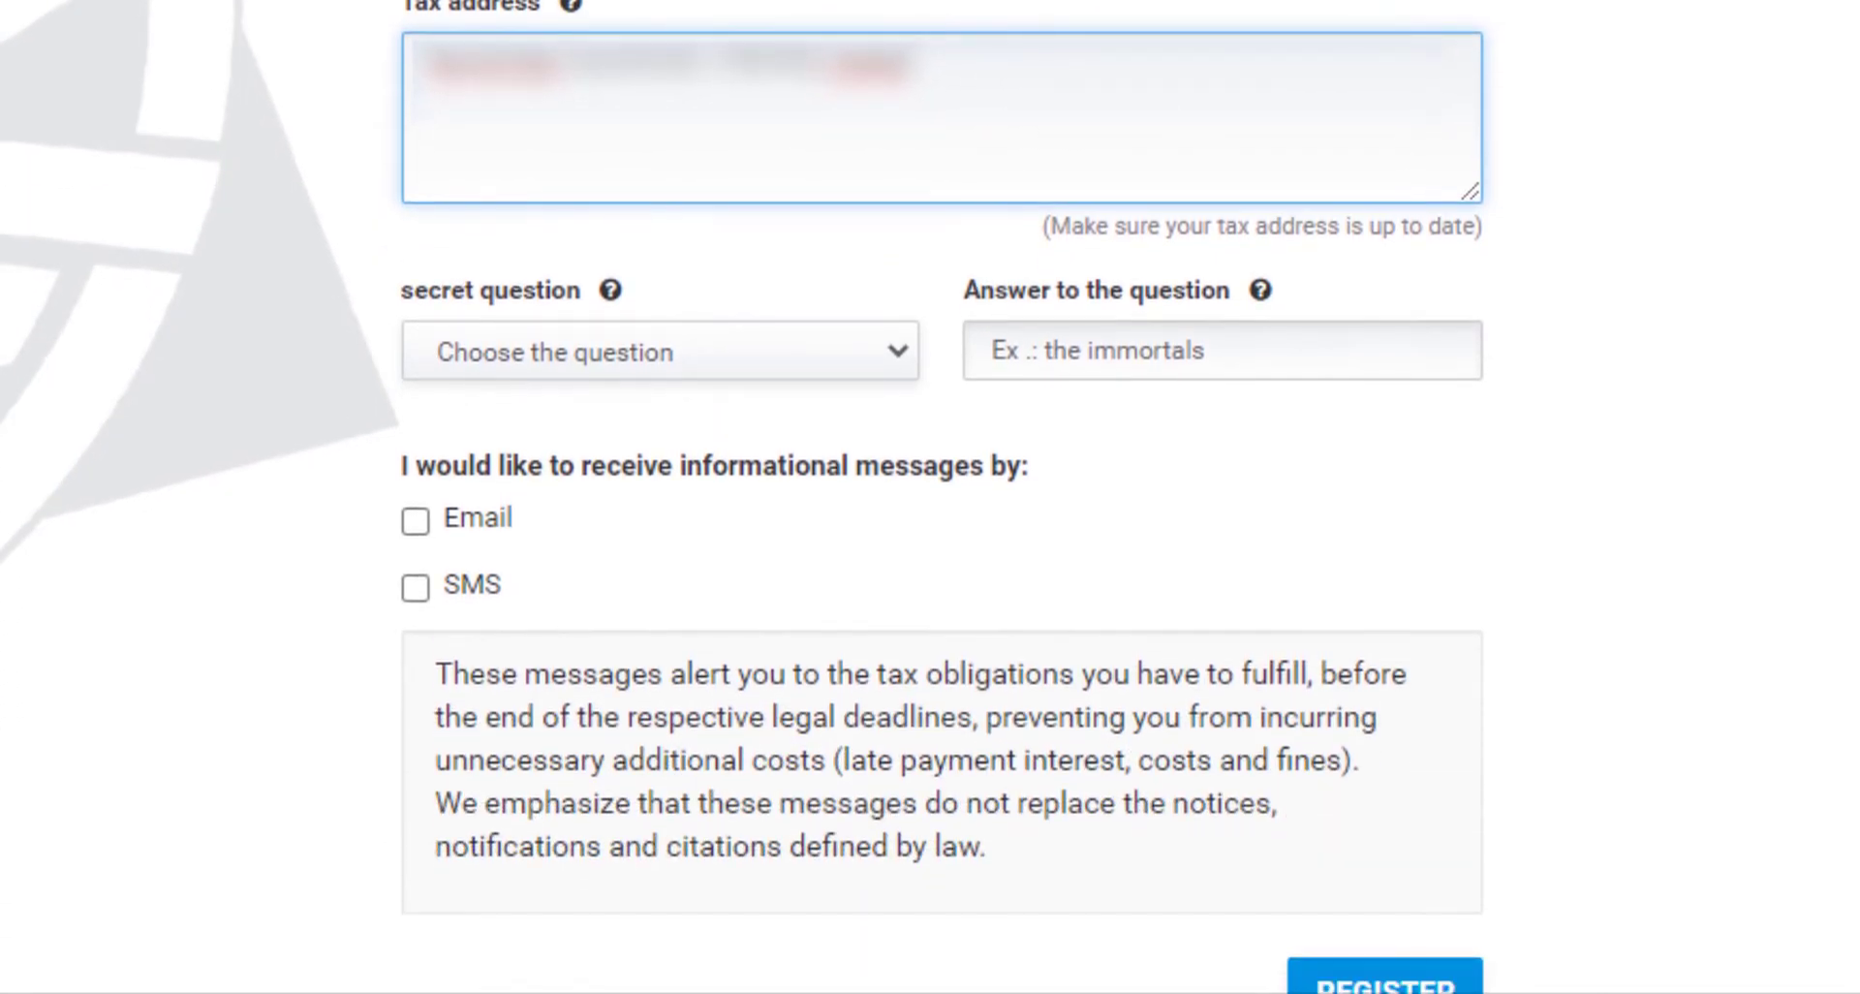
scroll("down", 3)
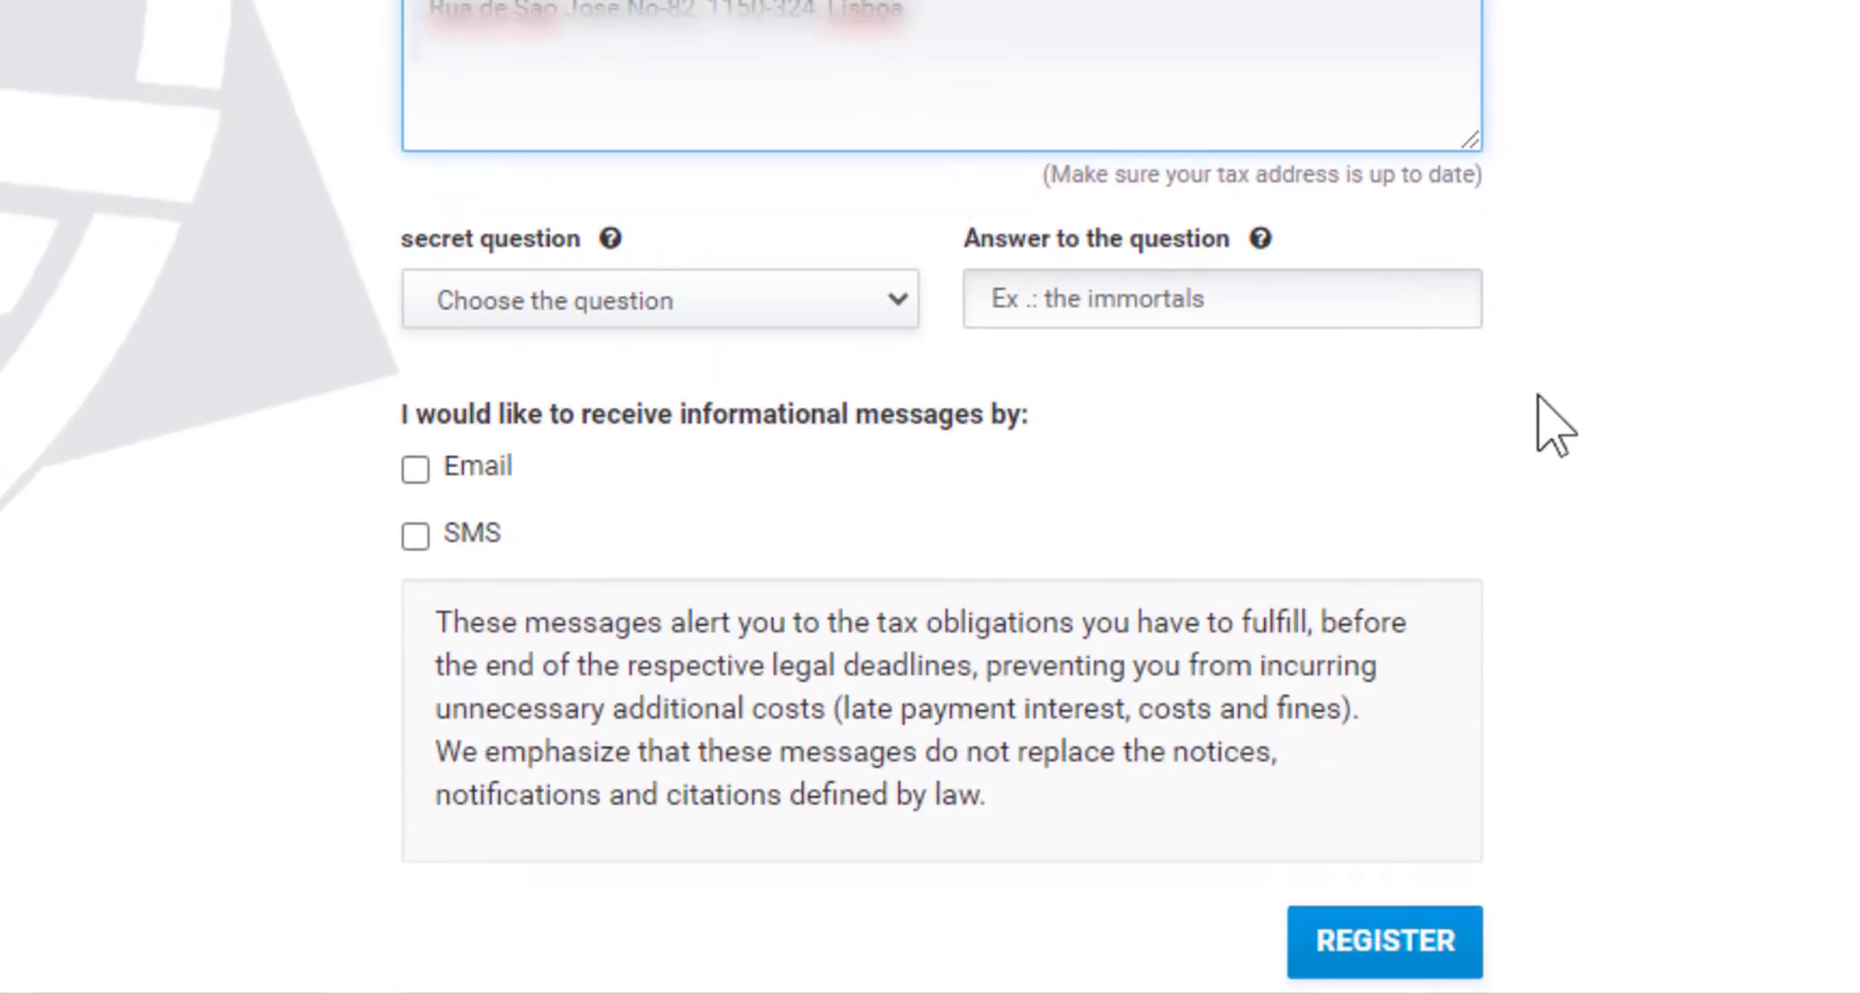
left_click(658, 299)
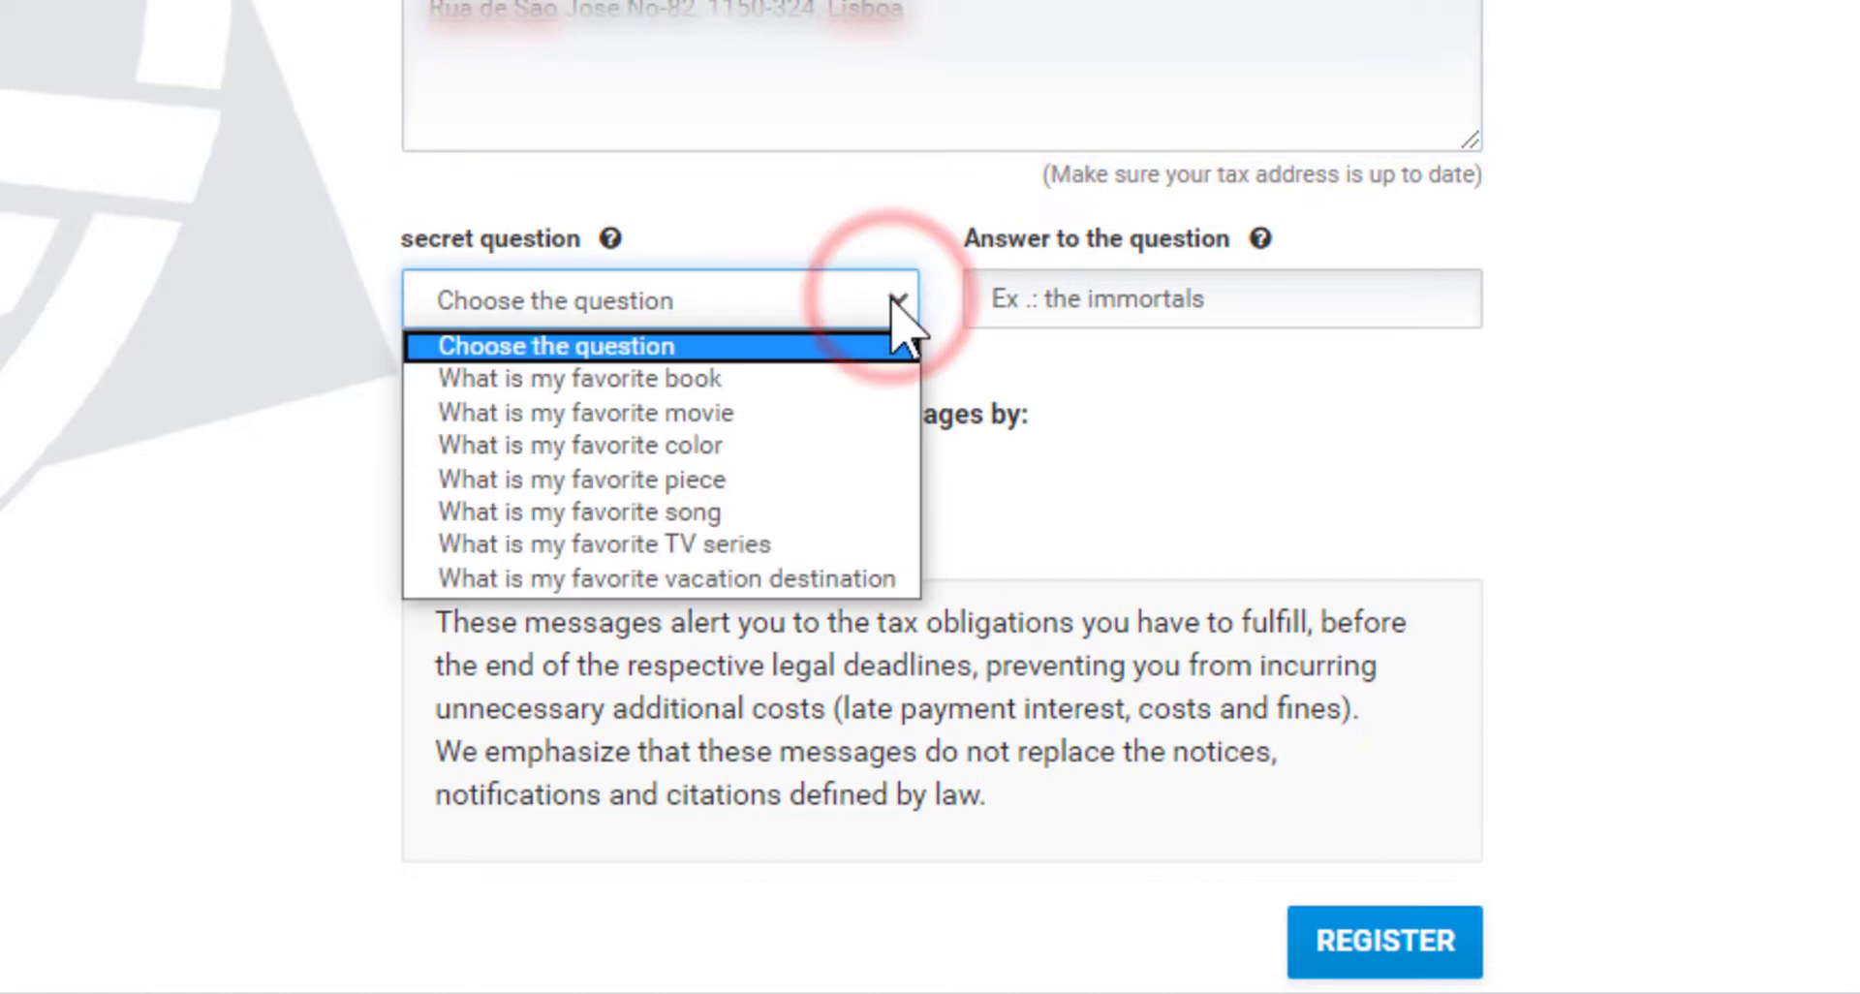
left_click(580, 379)
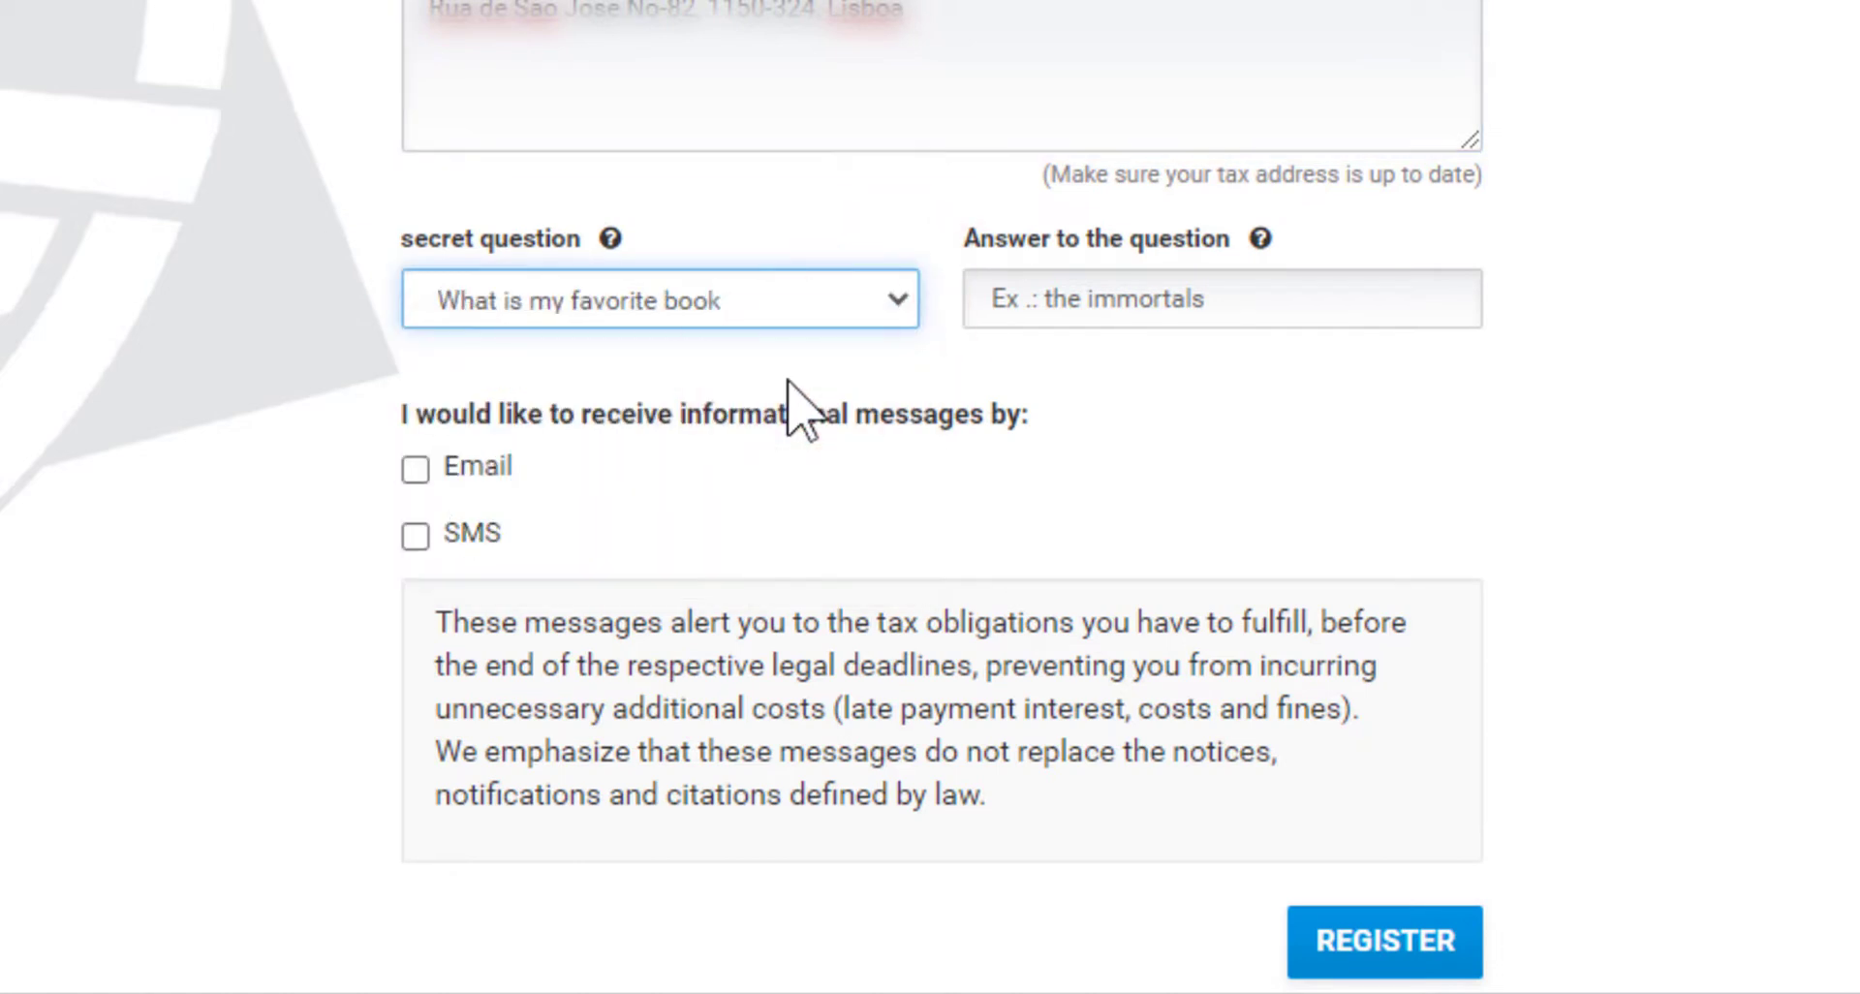
left_click(1219, 299)
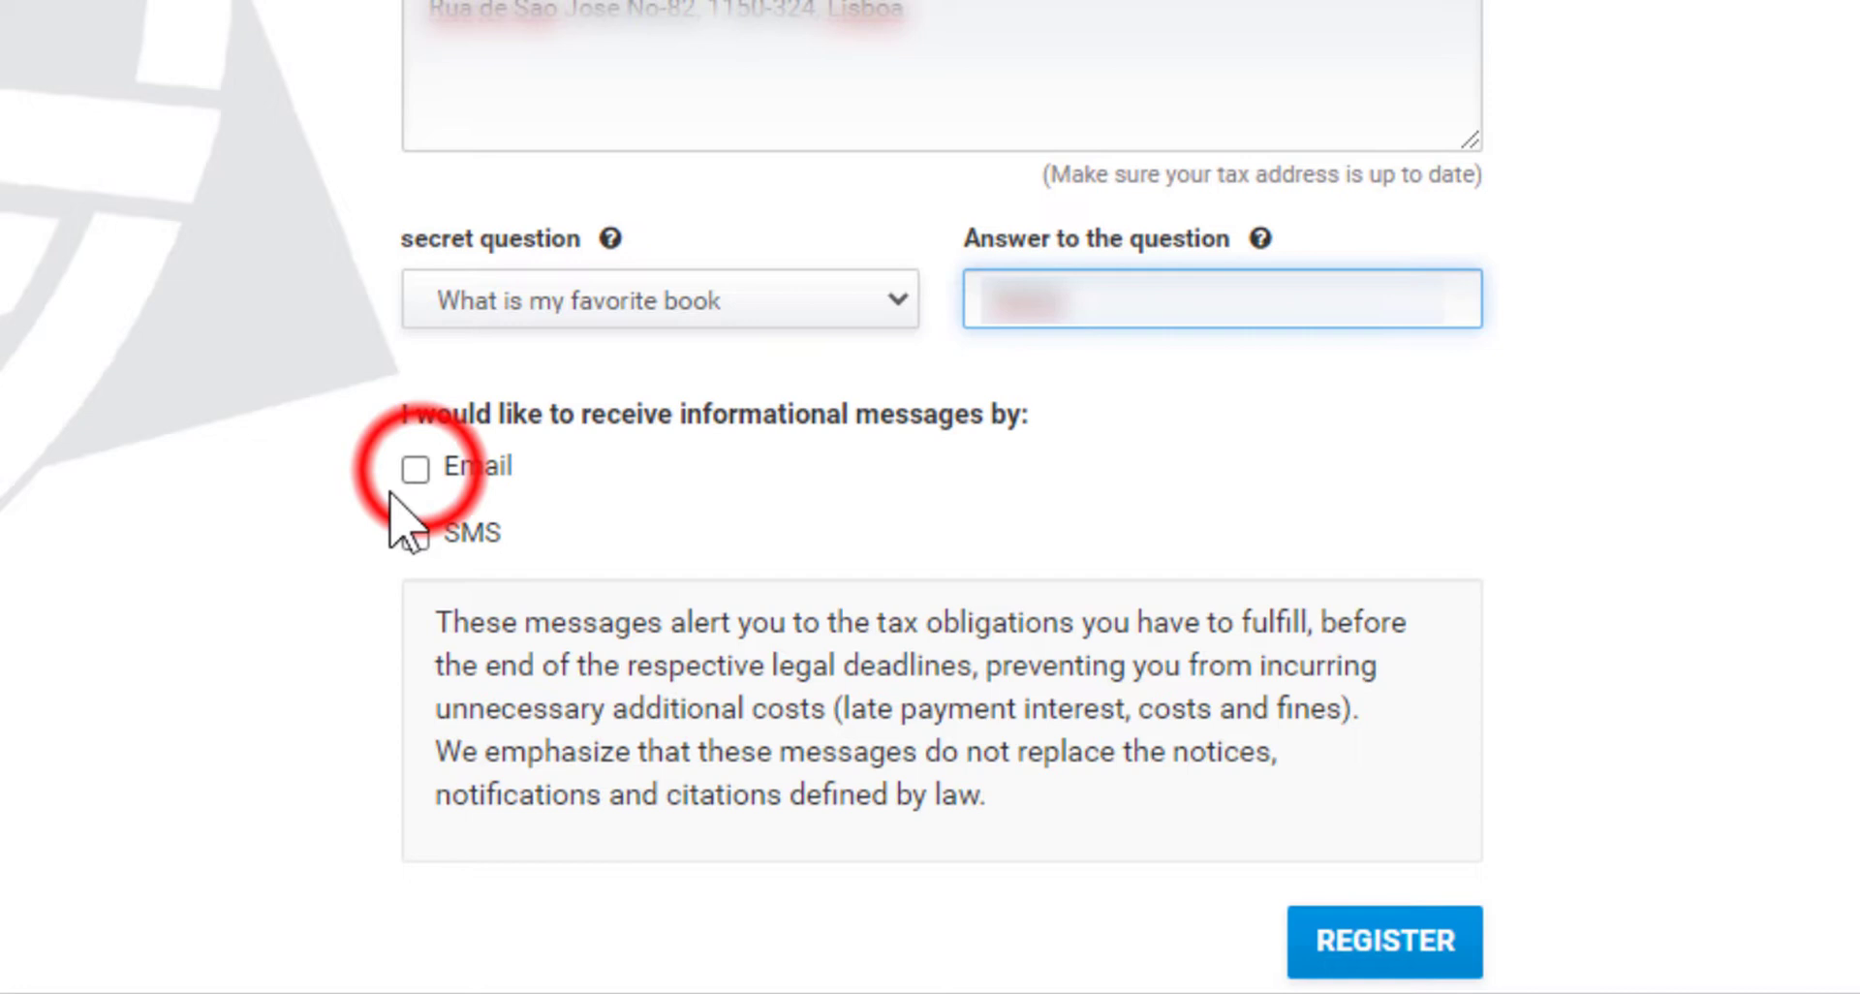
Opt into Email and SMS messages, submit REGISTER, and dismiss the translation popup
left_click(416, 470)
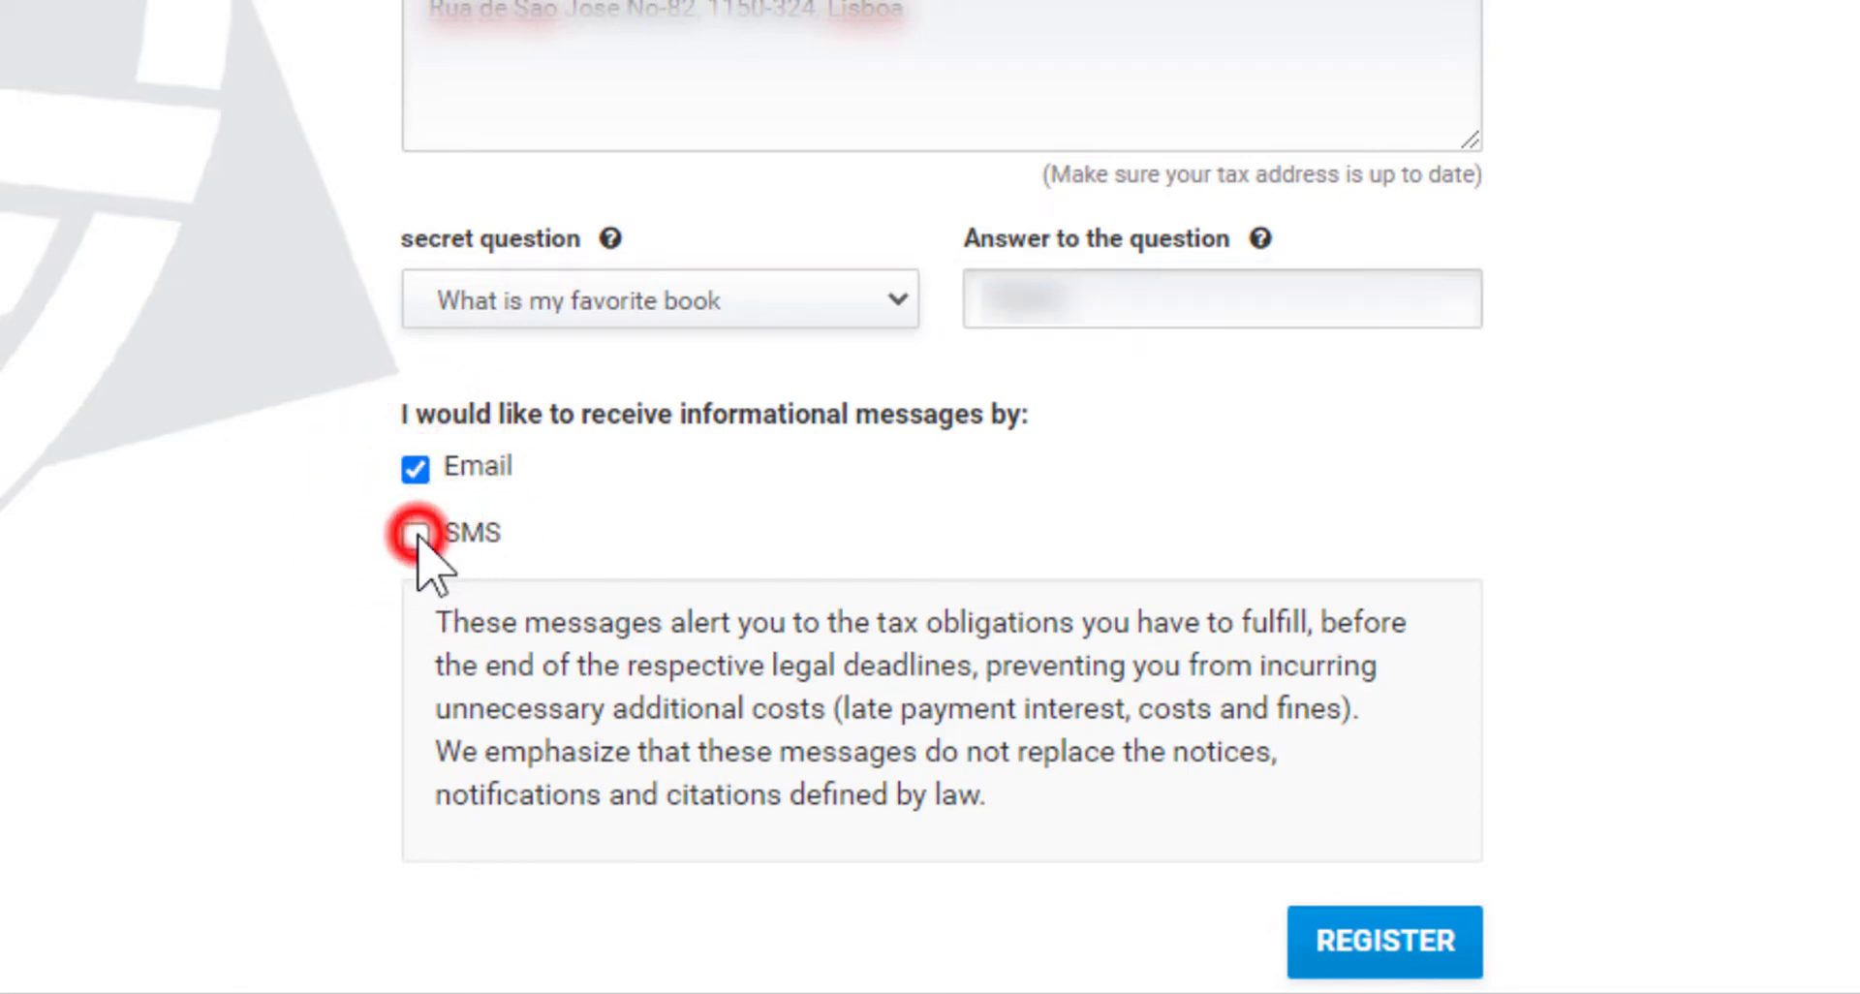
left_click(413, 533)
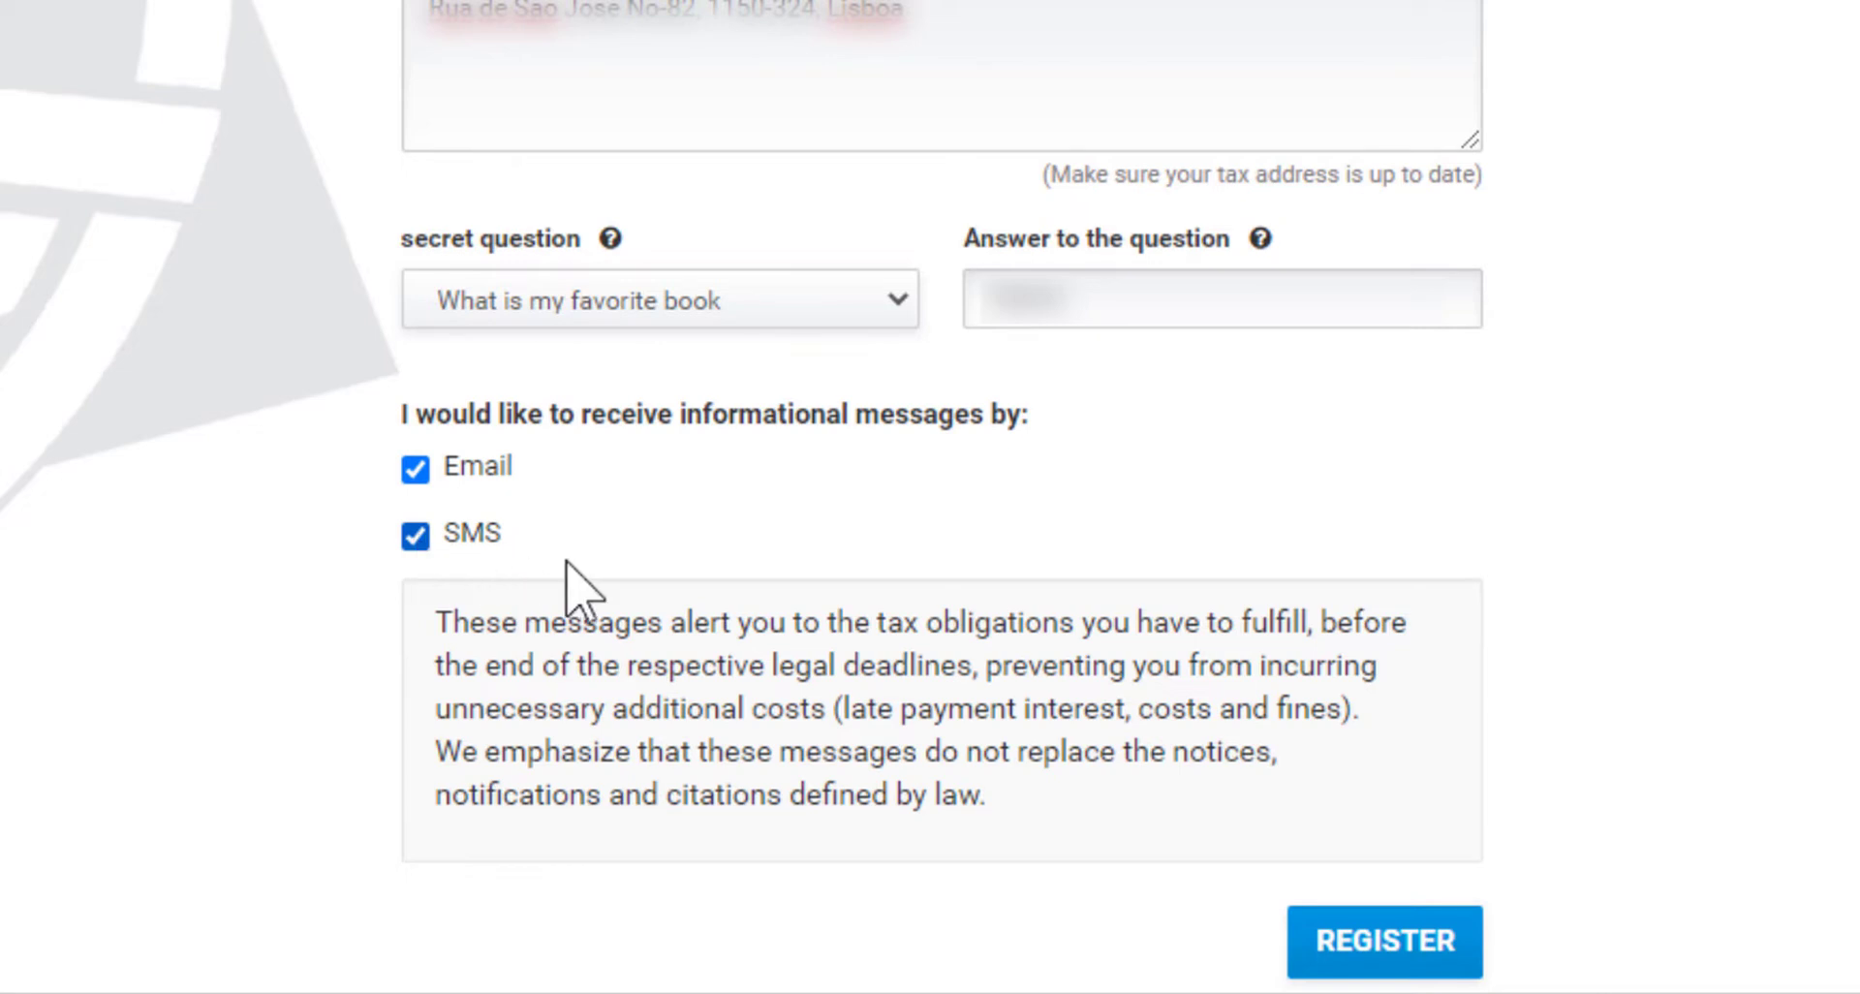
left_click(1383, 940)
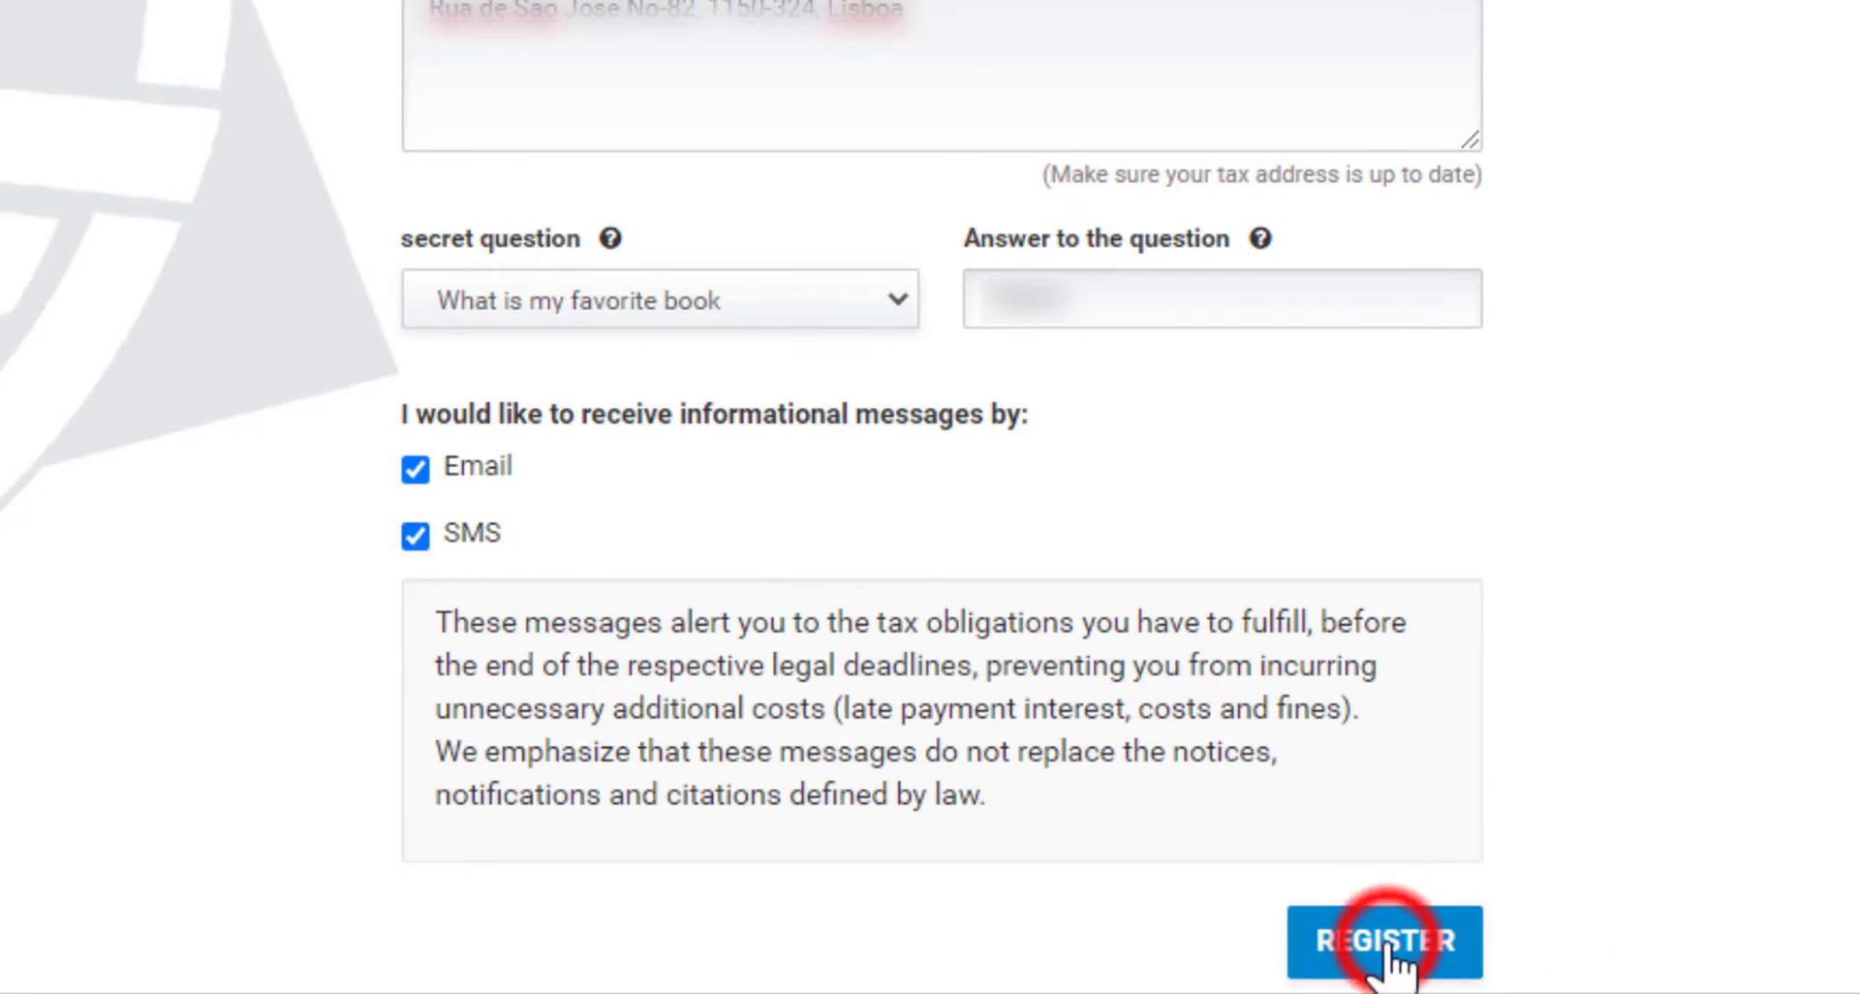
left_click(1384, 941)
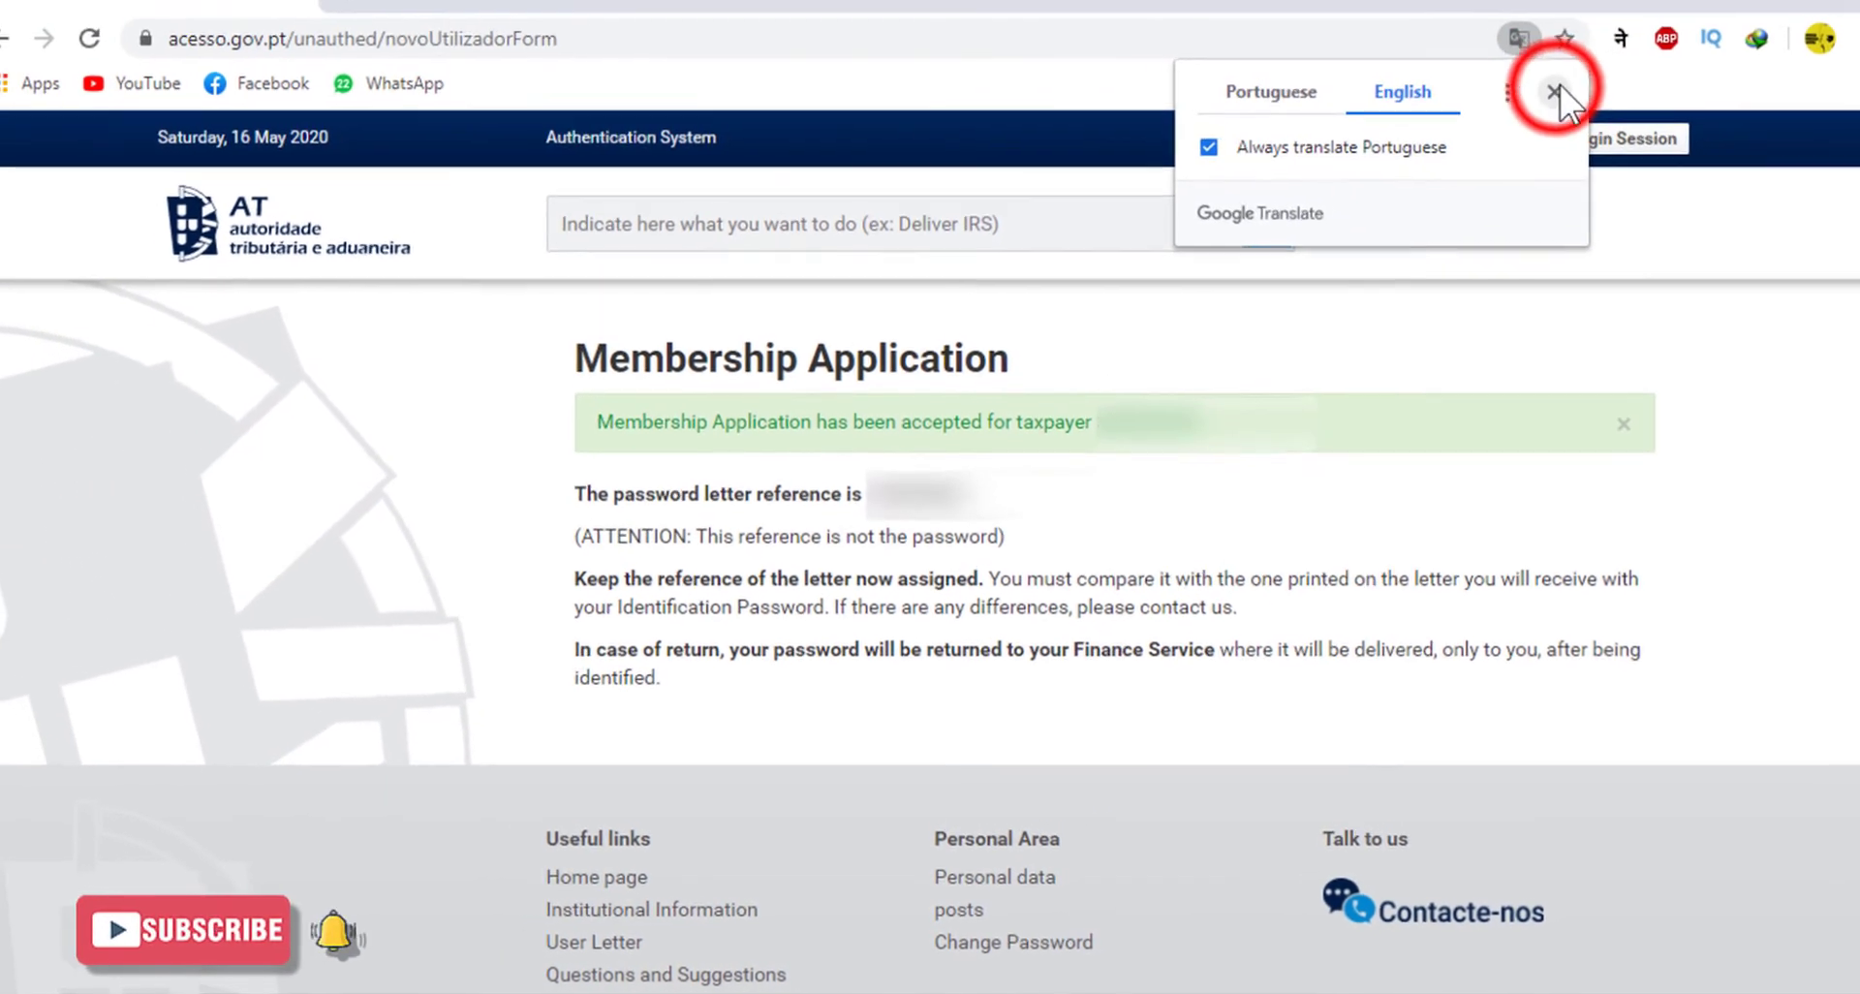
left_click(1563, 86)
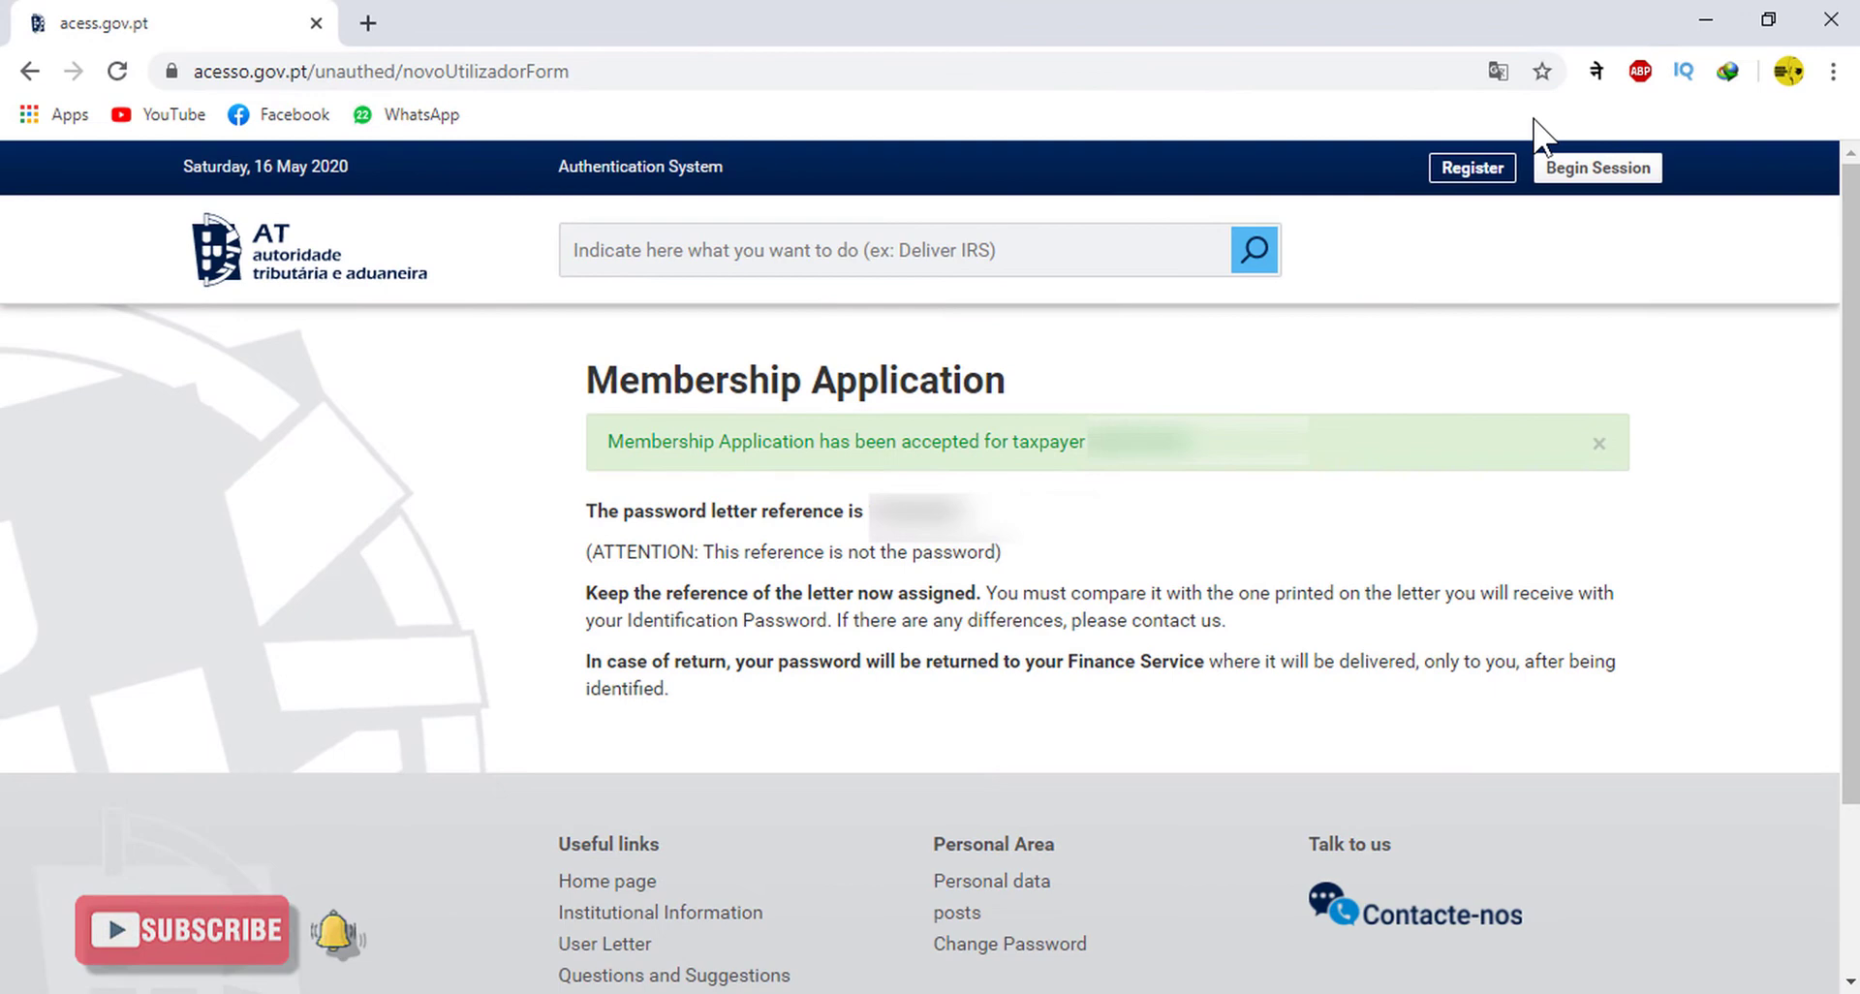